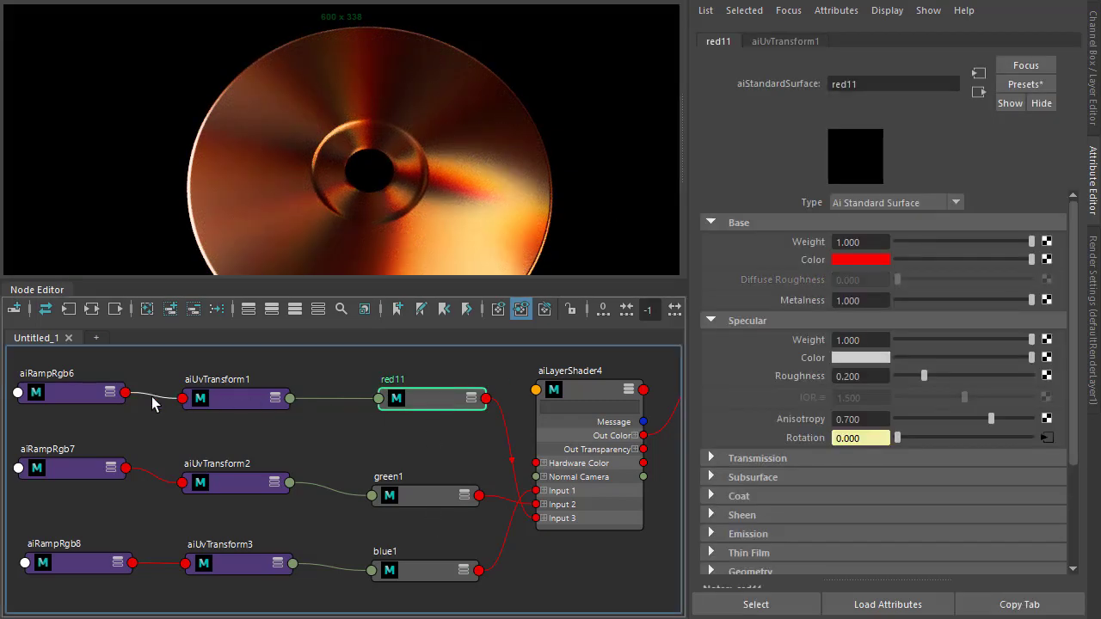
# Step: Review the finished CD node network and scroll the Arnold Anisotropic Brushed Metal tutorial
pyautogui.click(92, 406)
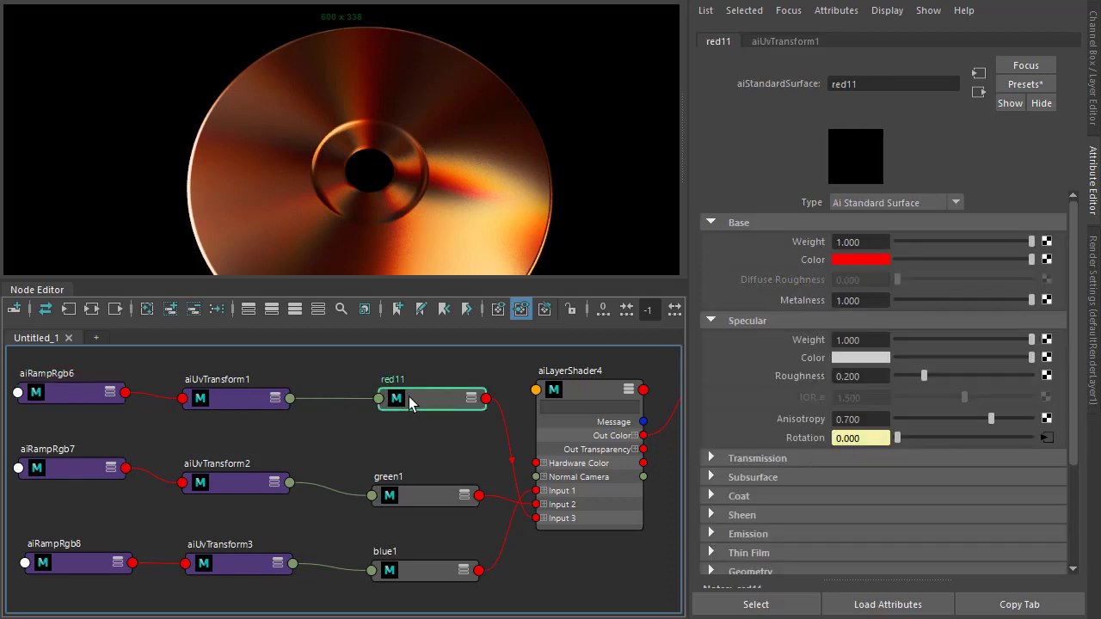
pyautogui.moveTo(785, 444)
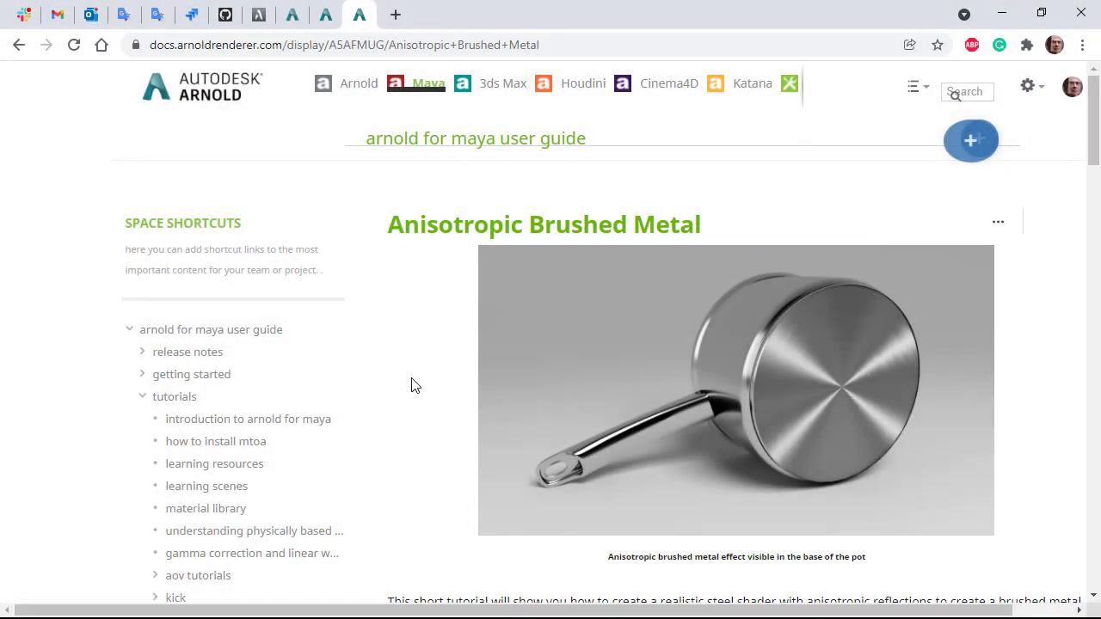
pyautogui.scroll(-3)
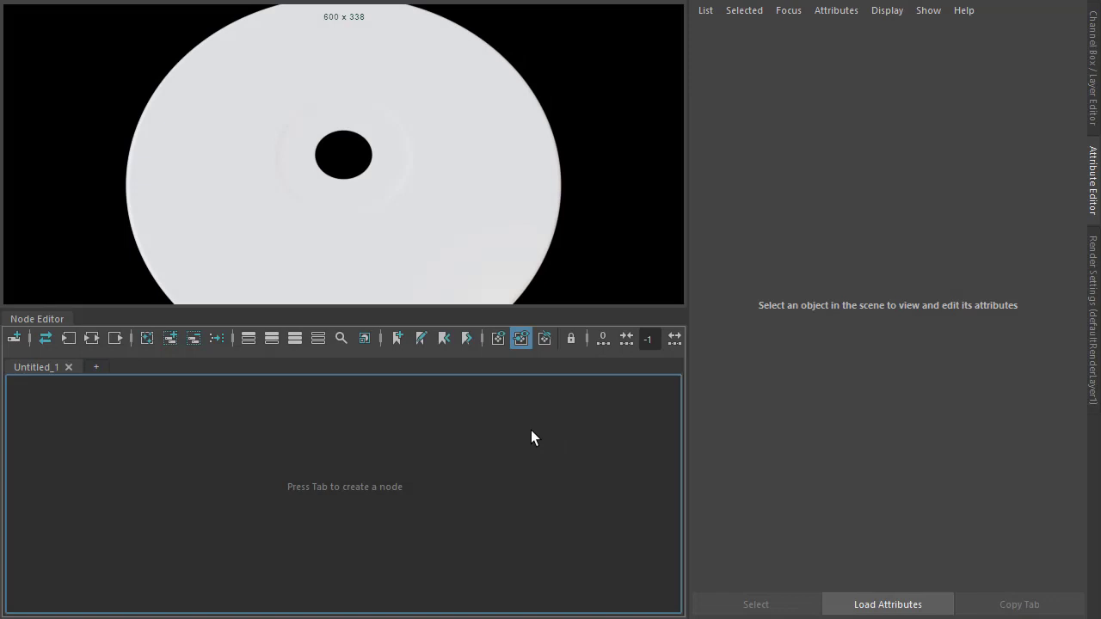
# Step: Add an aiStandardSurface shader 'red14' with red base colour and metalness 1
pyautogui.write('st')
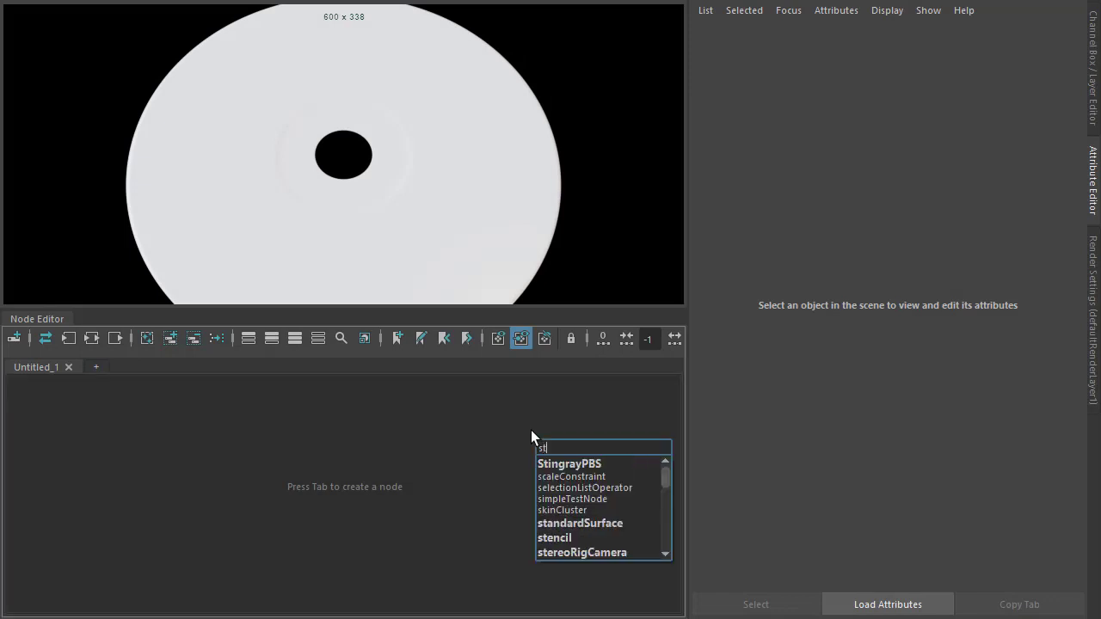
pyautogui.click(582, 523)
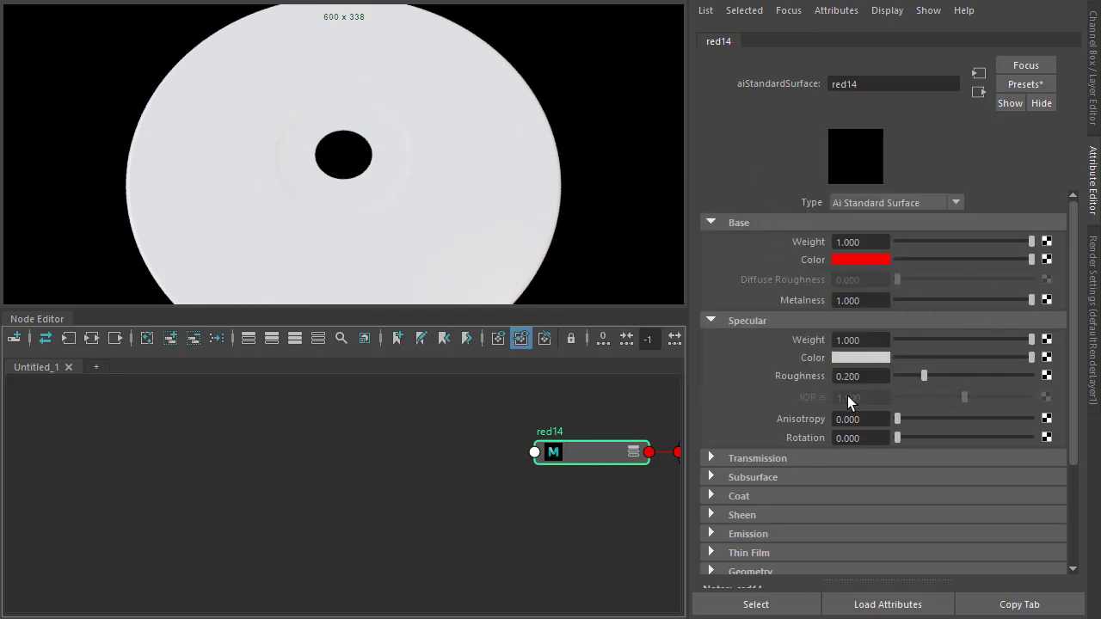
pyautogui.click(860, 420)
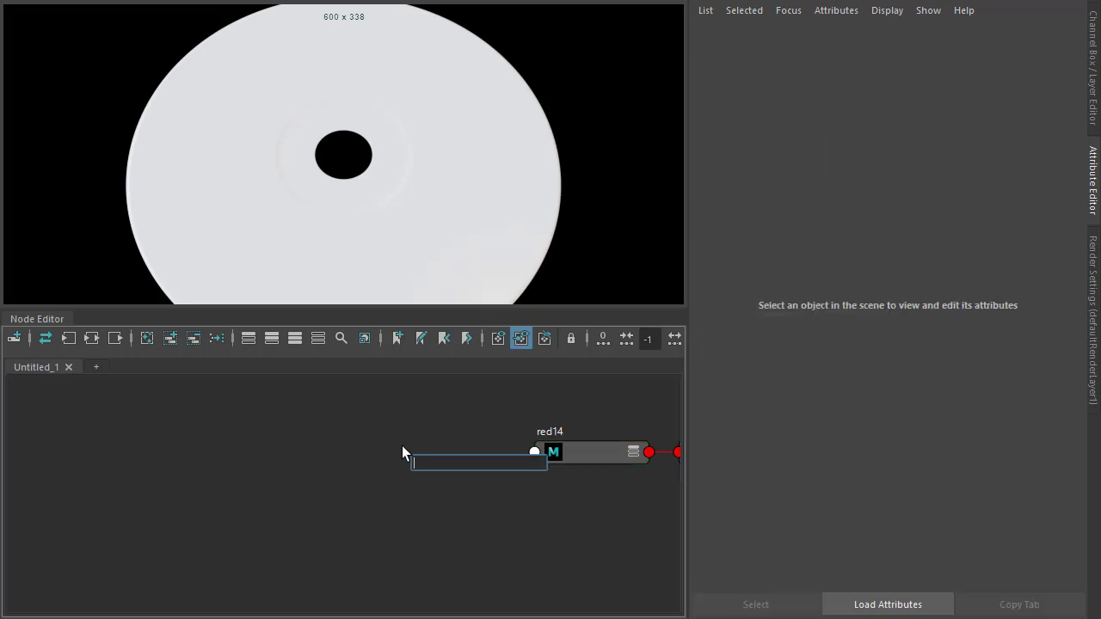
# Step: Add an aiUvTransform node and wire its Out Color into red14's Specular Rotation (anisotropy 0.7)
pyautogui.write('uv')
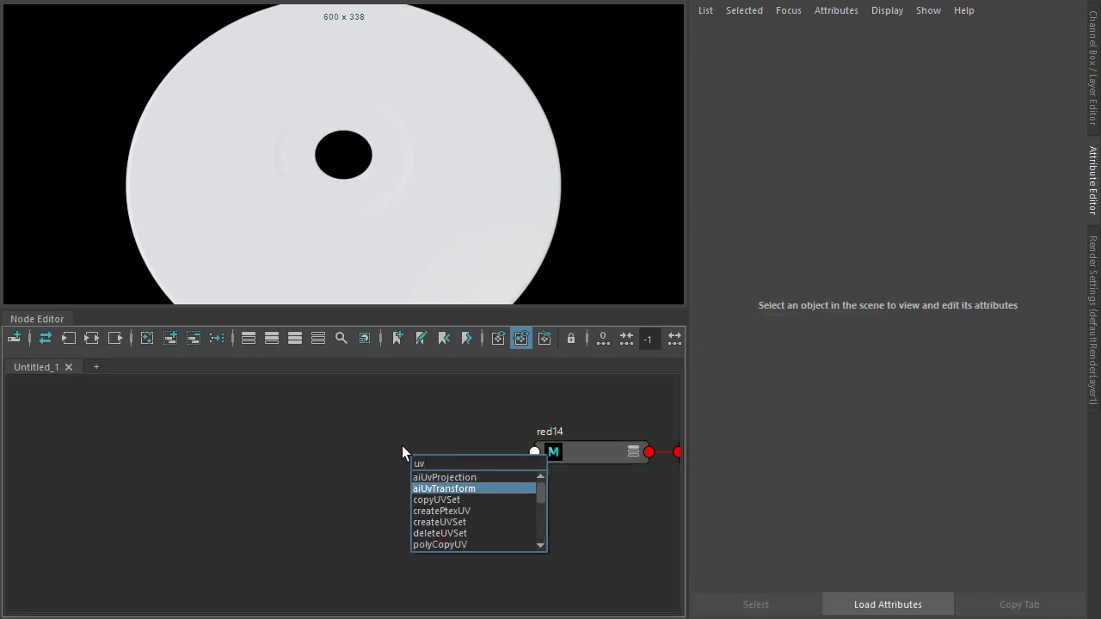
pyautogui.click(444, 489)
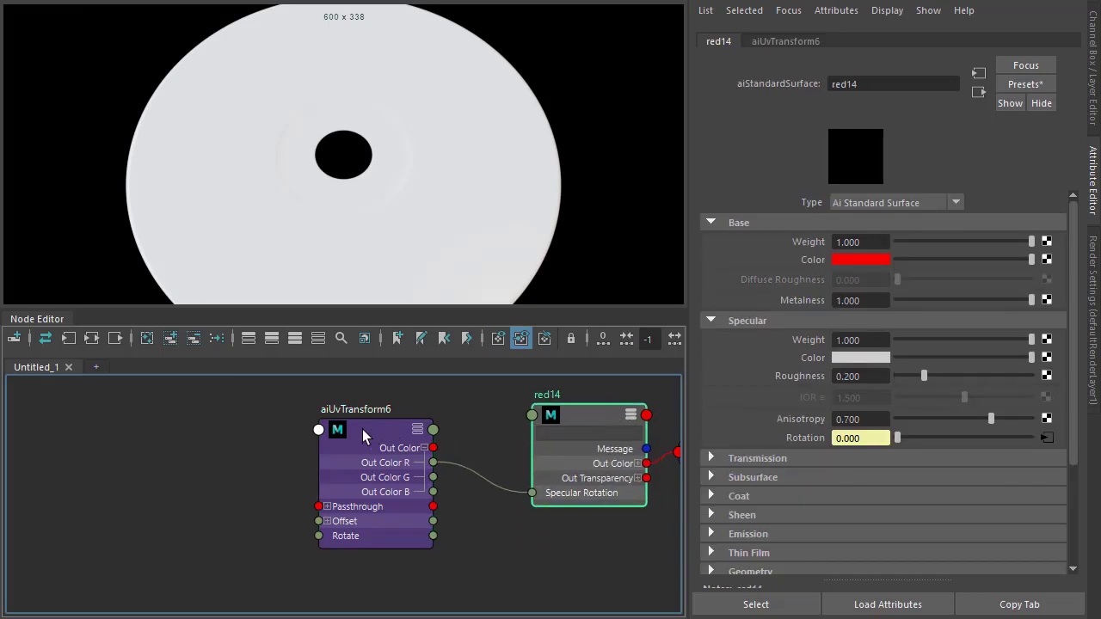
pyautogui.click(375, 431)
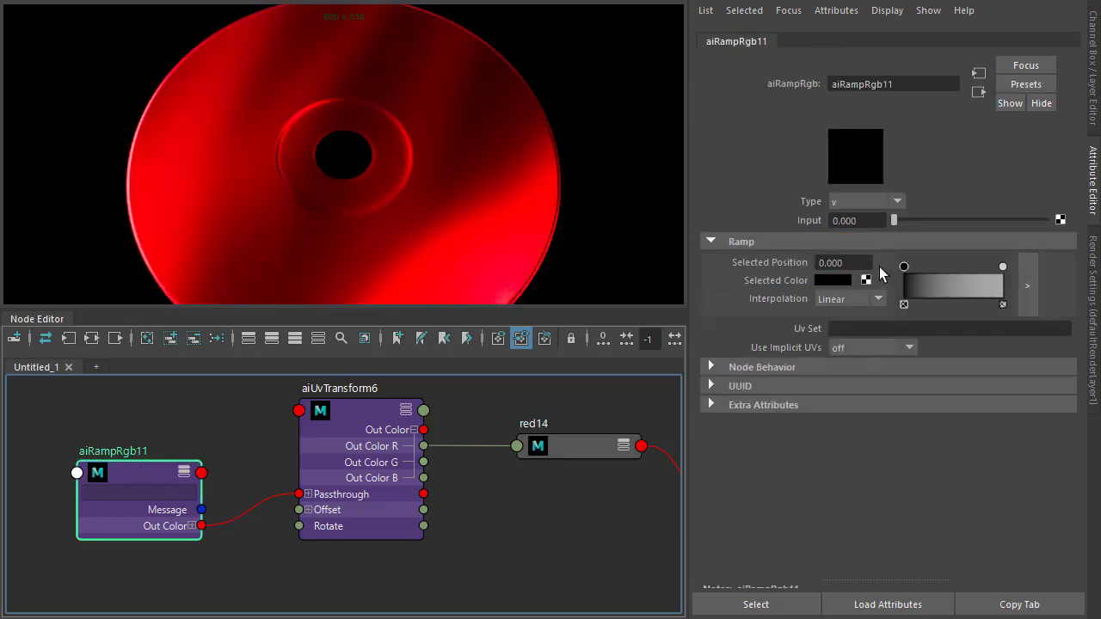
# Step: Make the aiRampRgb radial with its middle colour at 0.5, then collapse the nodes
pyautogui.click(898, 201)
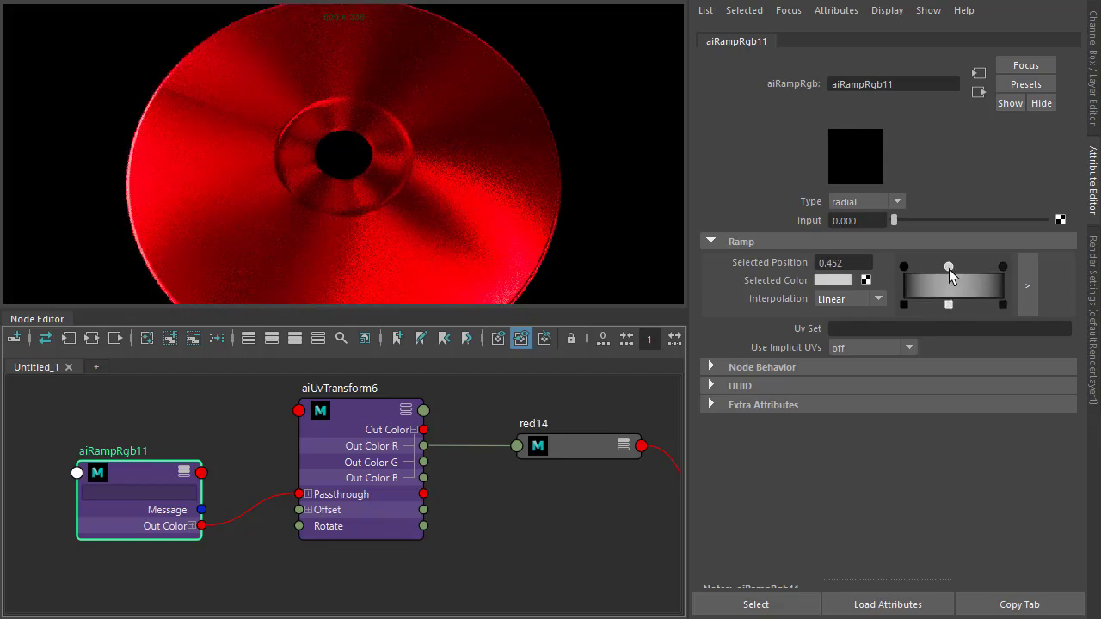
pyautogui.moveTo(950, 266); pyautogui.dragTo(953, 267)
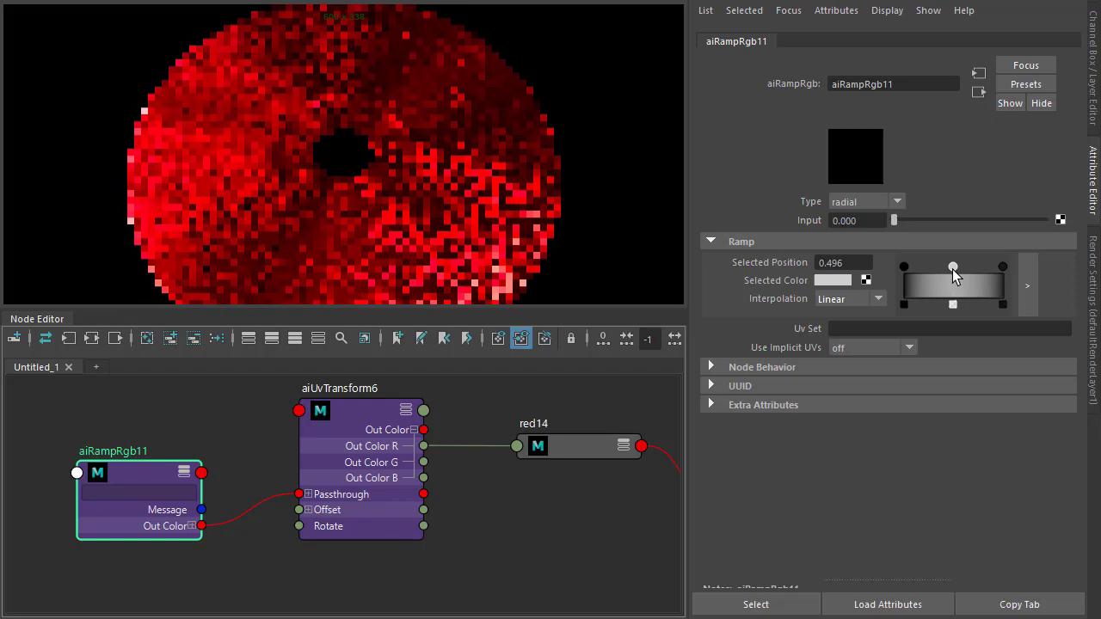
pyautogui.moveTo(954, 266); pyautogui.dragTo(947, 267)
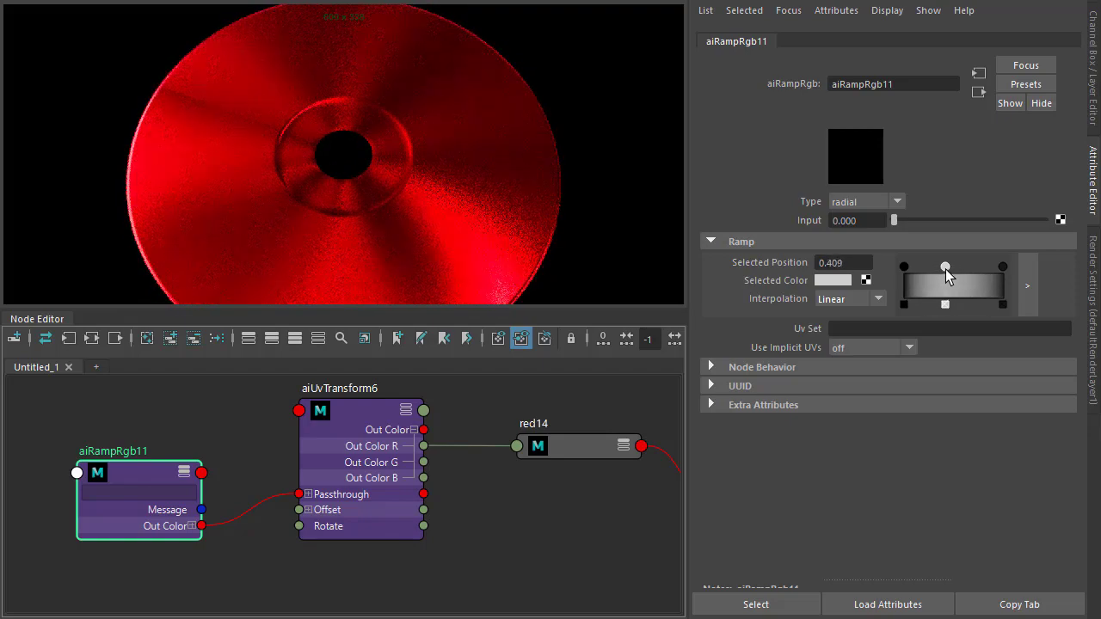
pyautogui.moveTo(946, 267); pyautogui.dragTo(953, 267)
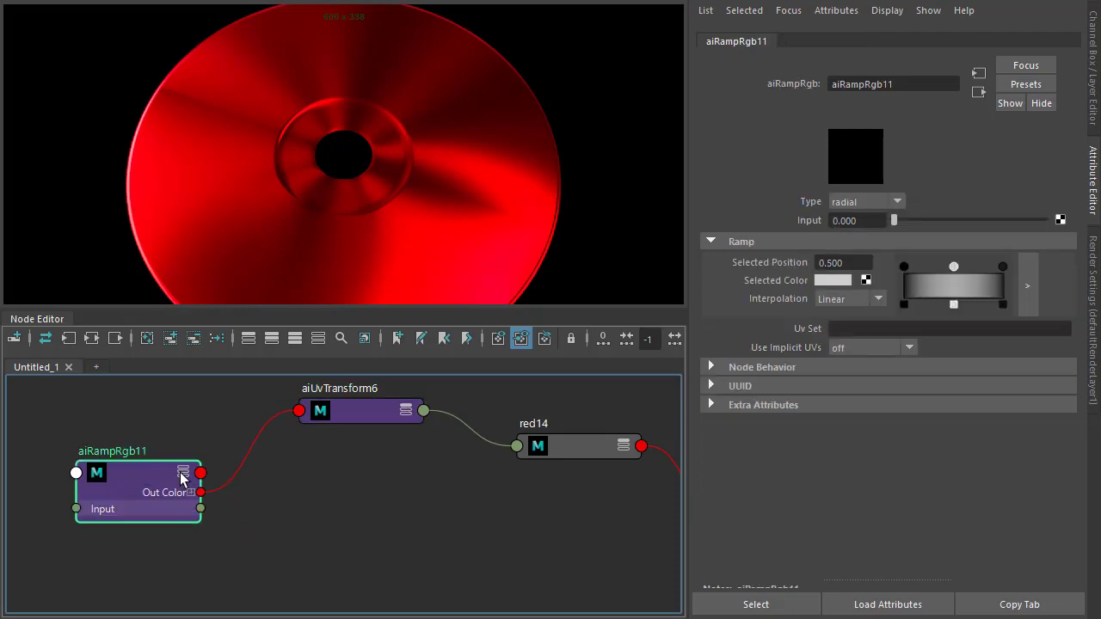
pyautogui.click(568, 415)
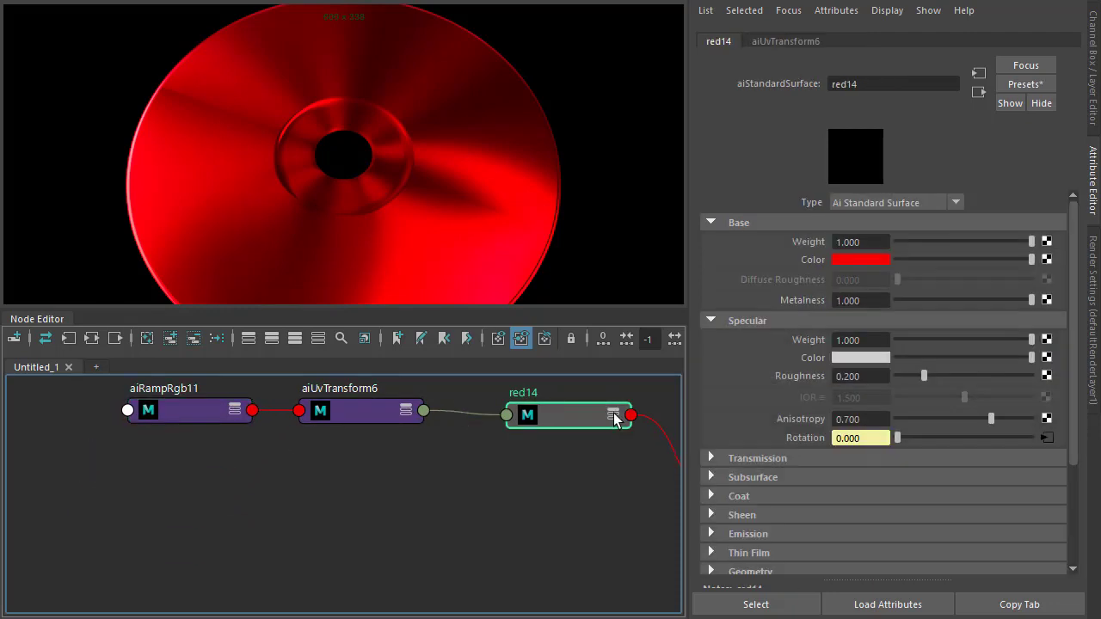
pyautogui.moveTo(574, 418)
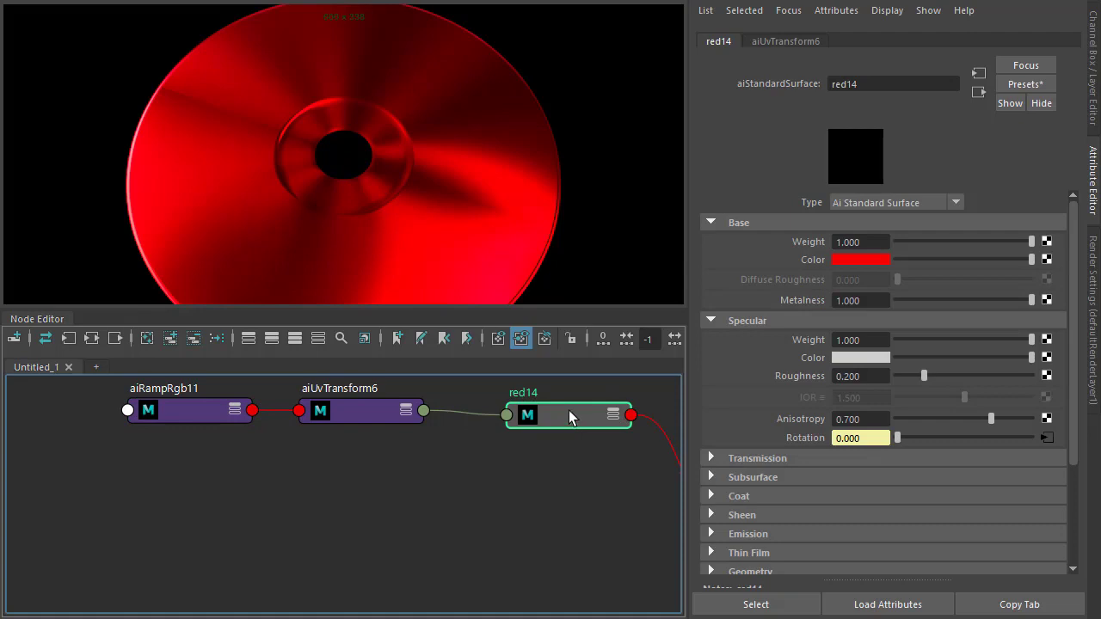
# Step: Duplicate red14 with its input graph via Duplicate Special to make green2 and blue2 networks
pyautogui.rightClick(569, 415)
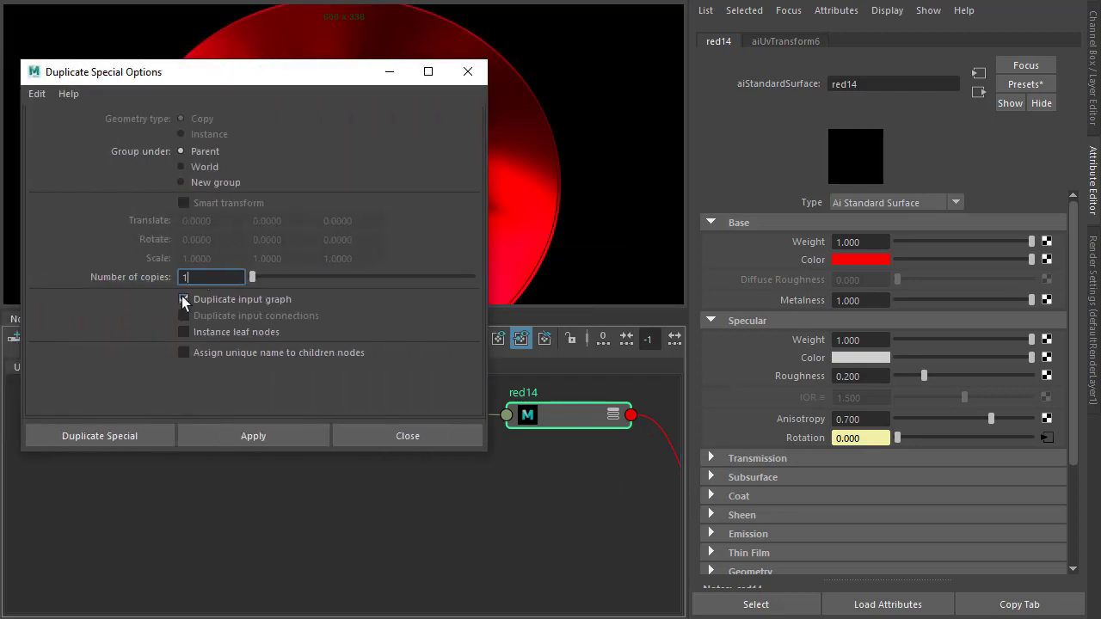
pyautogui.click(182, 300)
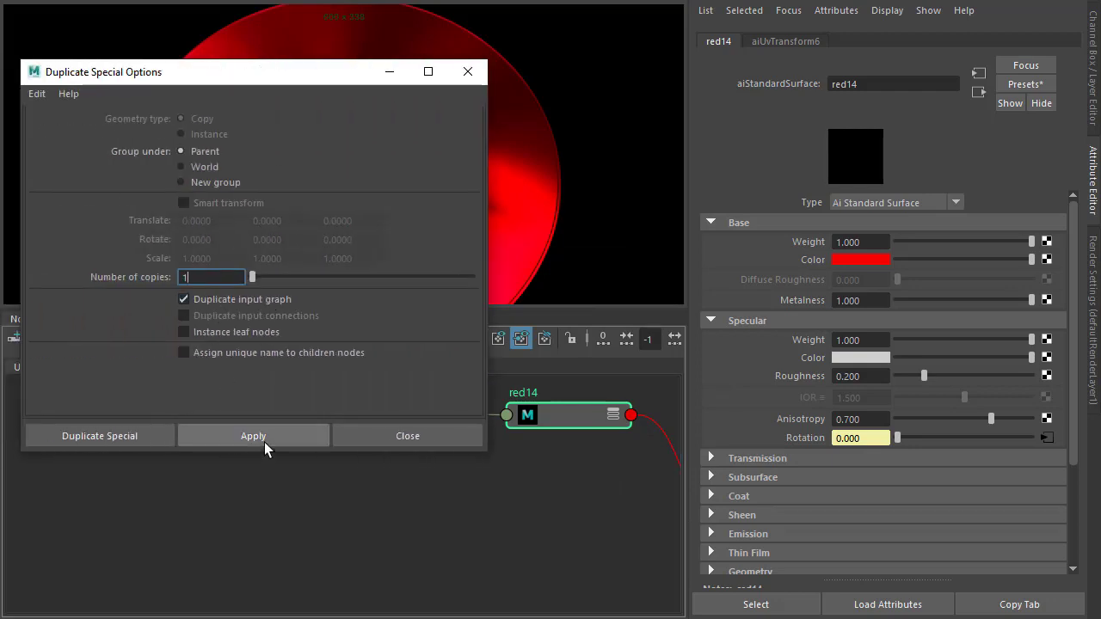
pyautogui.click(253, 436)
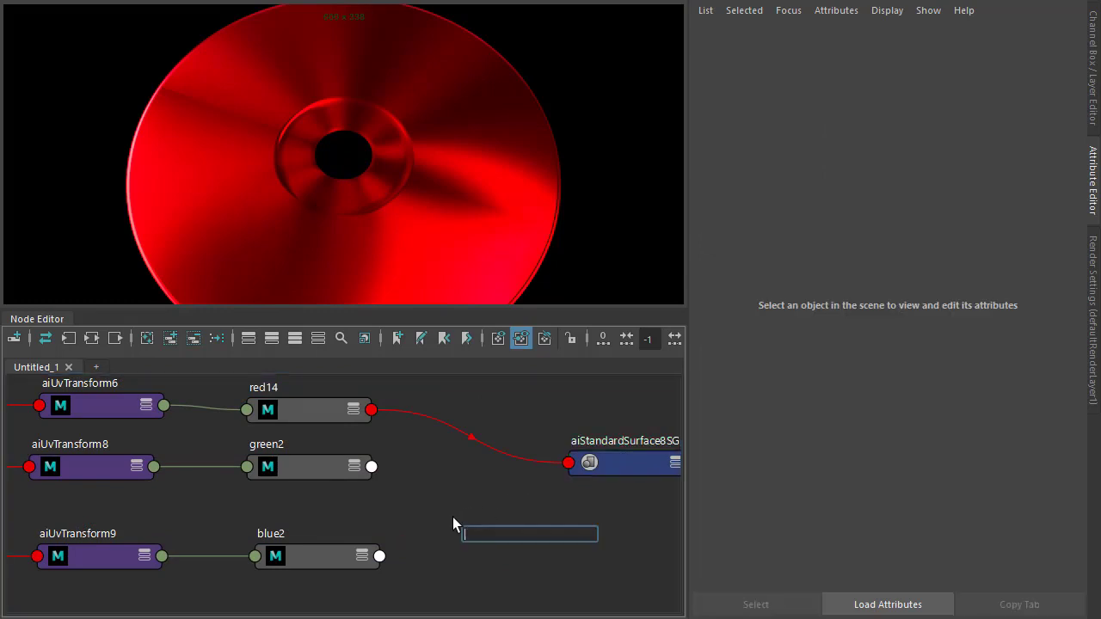
# Step: Add an aiLayerShader and wire red14, green2 and blue2 into its layer inputs
pyautogui.write('layer')
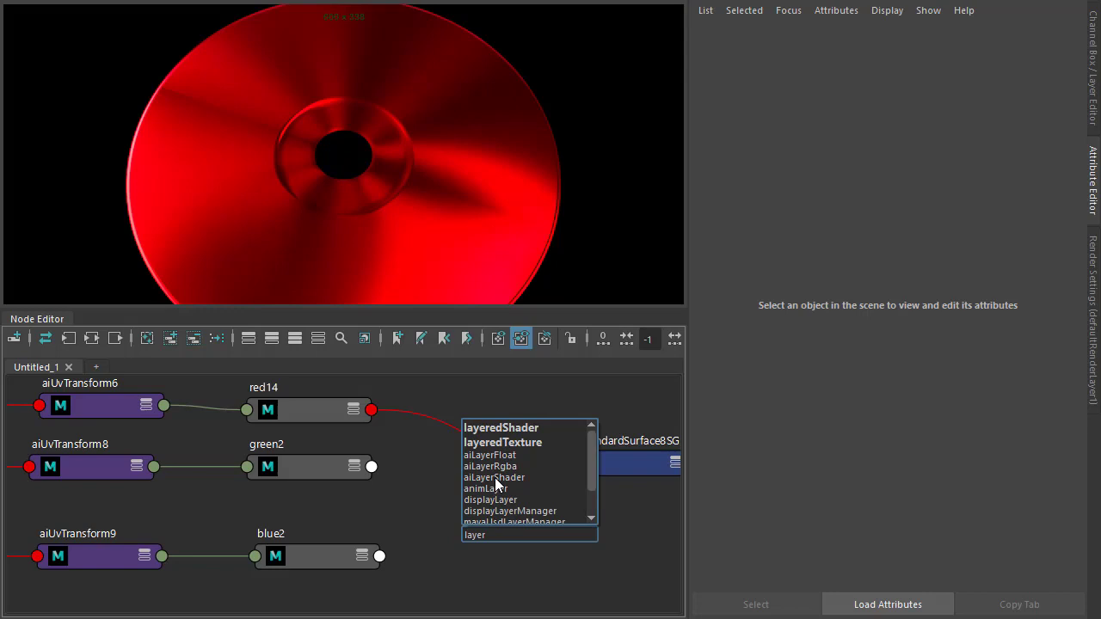
pyautogui.click(493, 478)
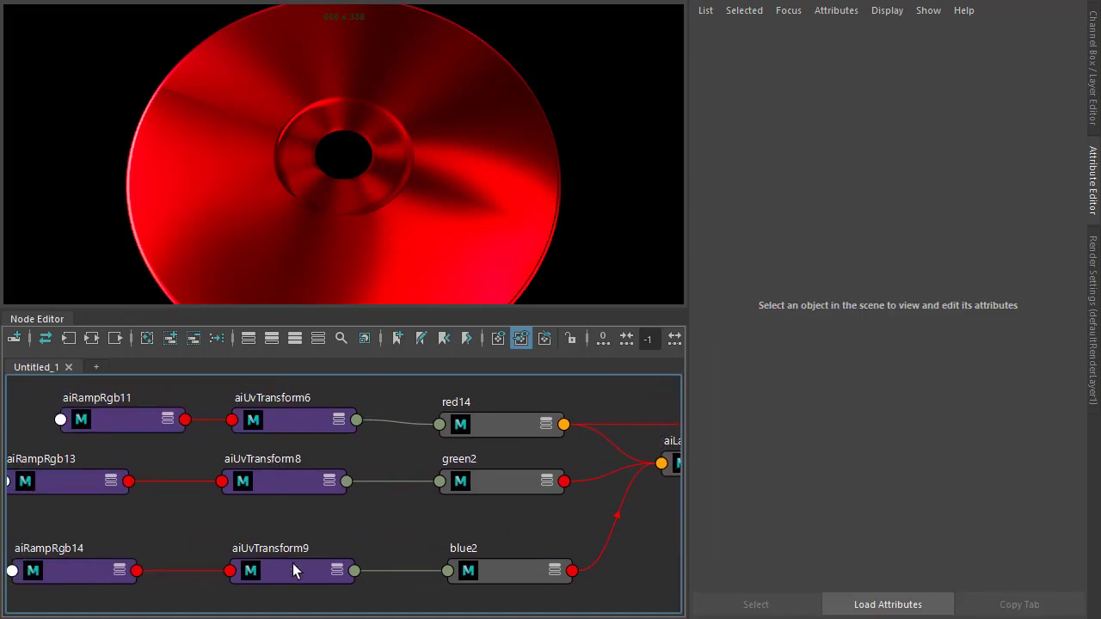
pyautogui.moveTo(284, 481)
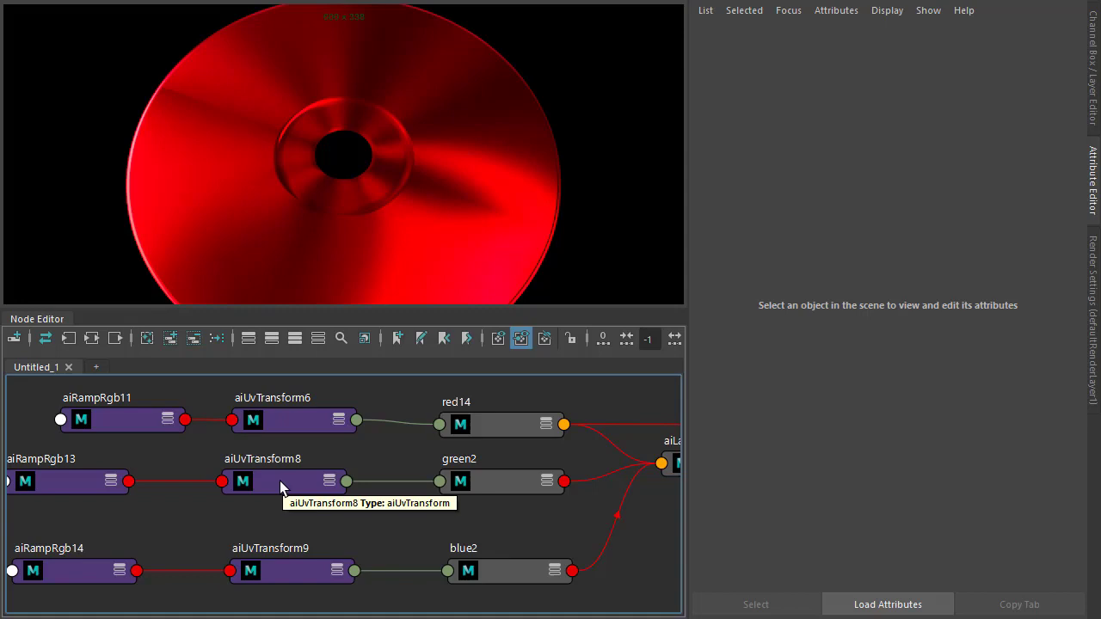
# Step: Set the green network's aiUvTransform8 transform value to 5.0 for multicoloured streaks
pyautogui.click(284, 482)
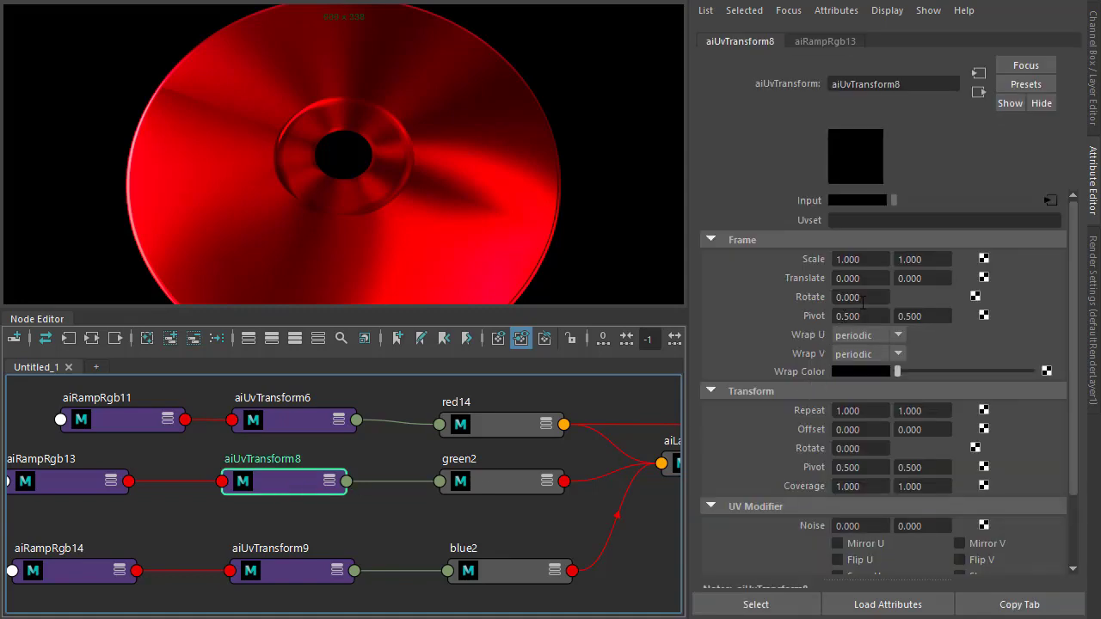
pyautogui.write('5.000')
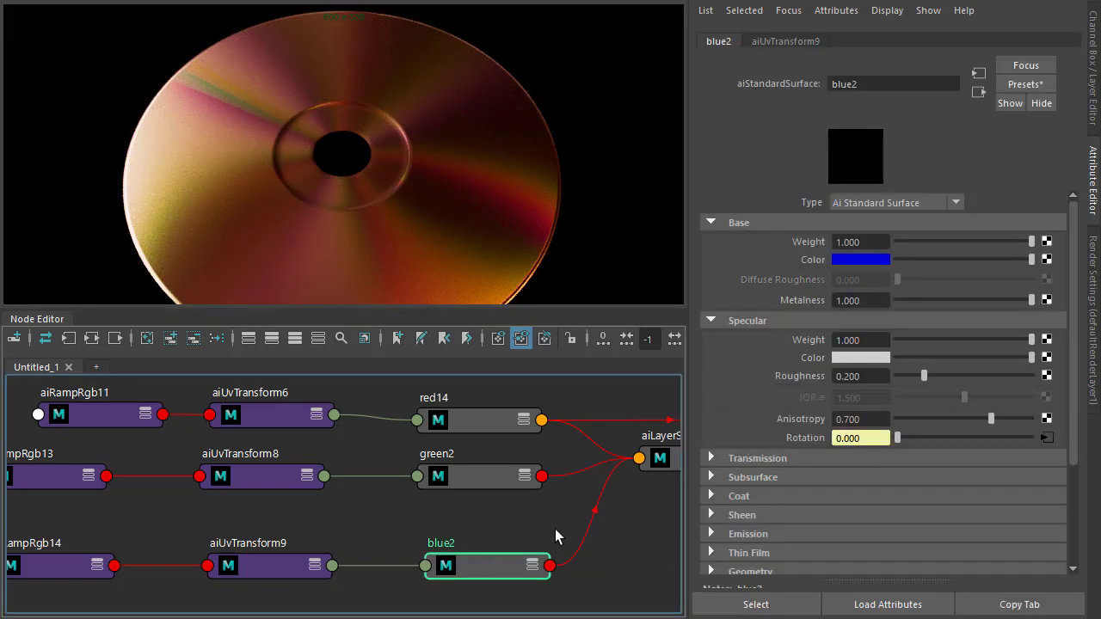
# Step: Set the layer shader's red14 mix to about 0.38 and green2 mix to about 0.49
pyautogui.click(657, 458)
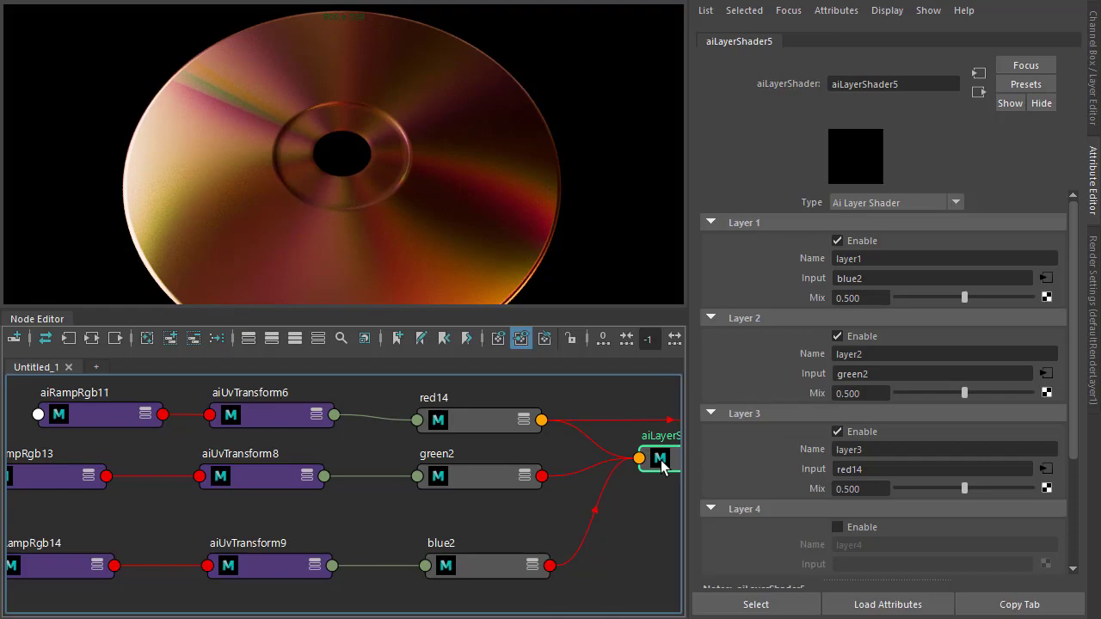
pyautogui.moveTo(963, 489); pyautogui.dragTo(915, 489)
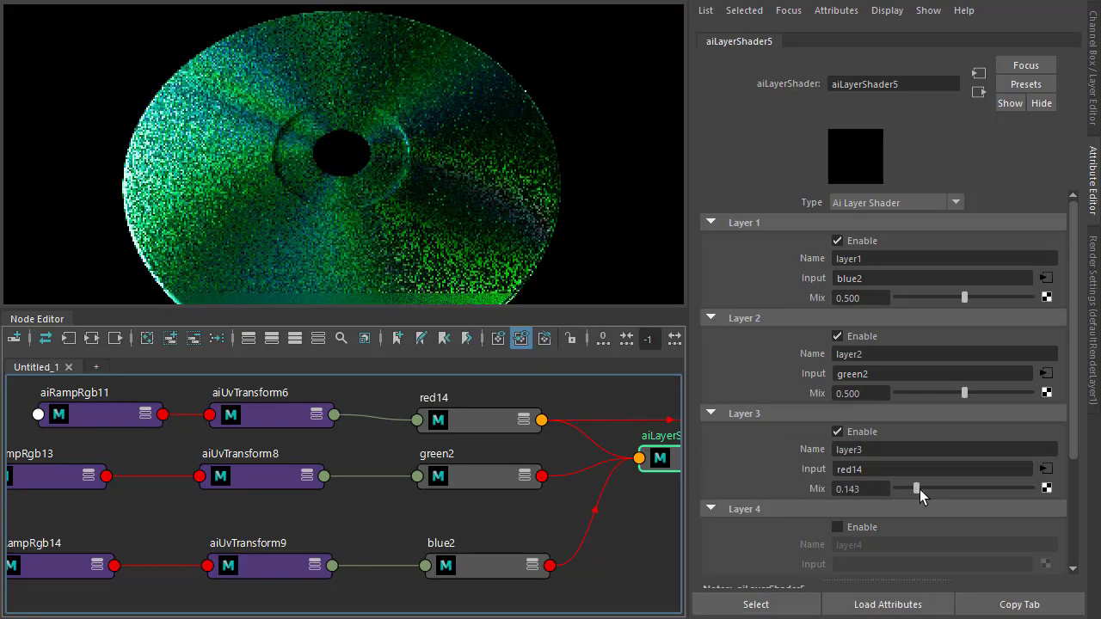
pyautogui.moveTo(915, 489); pyautogui.dragTo(926, 489)
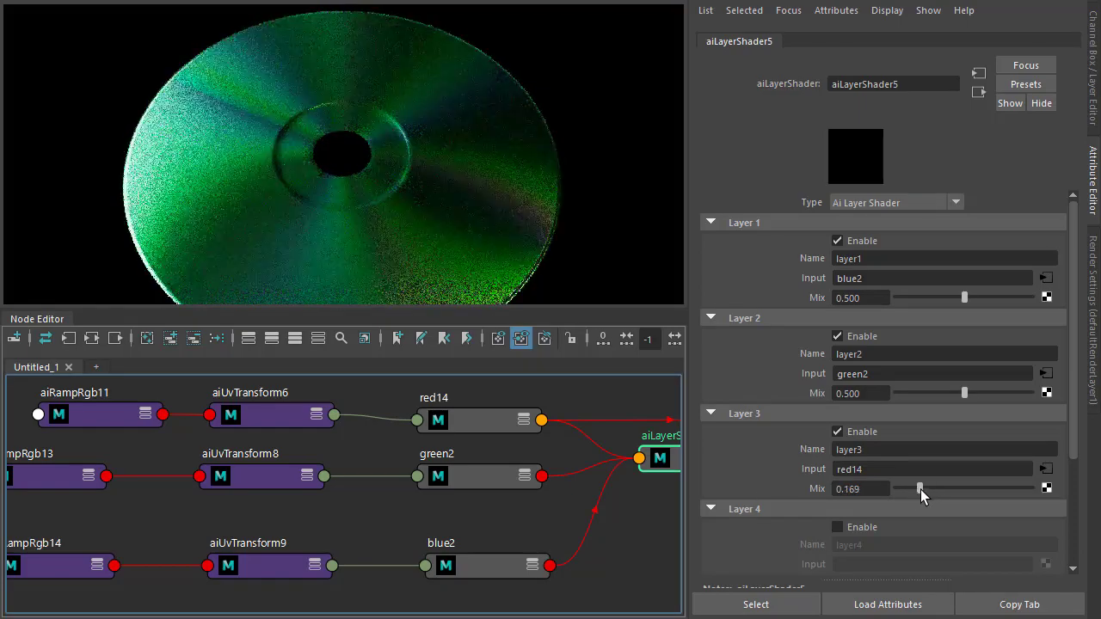
pyautogui.moveTo(926, 489); pyautogui.dragTo(995, 489)
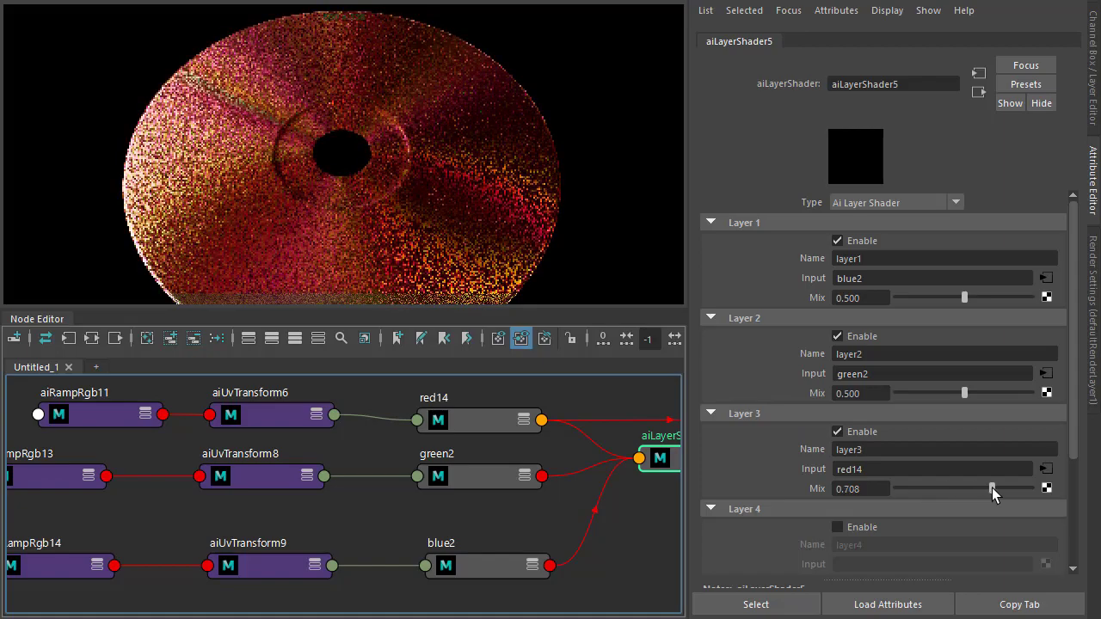
pyautogui.moveTo(989, 489); pyautogui.dragTo(948, 488)
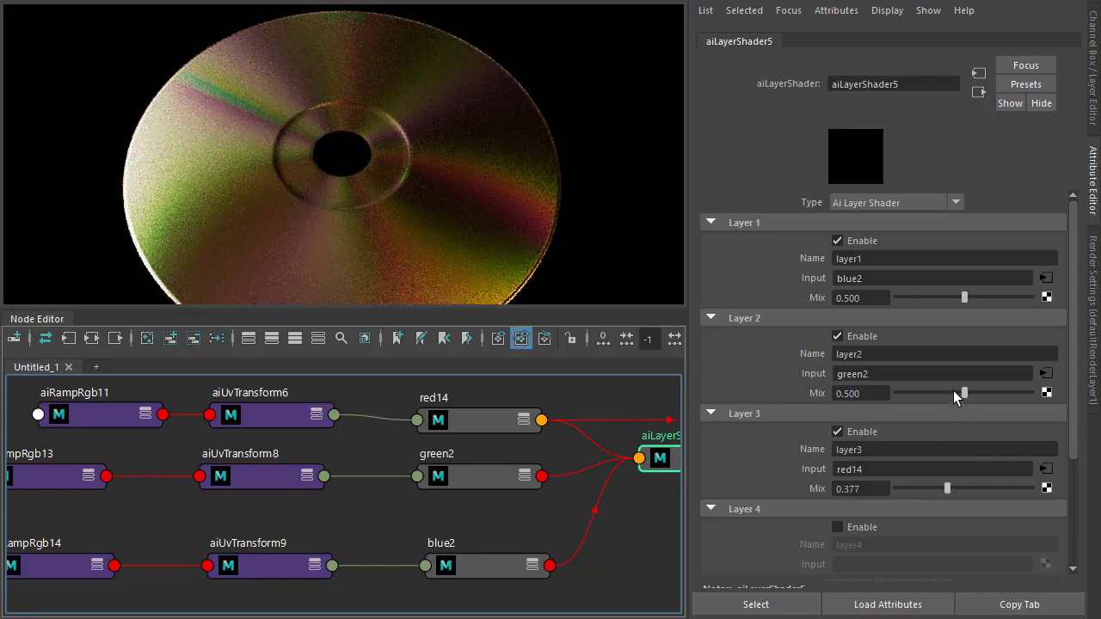
pyautogui.moveTo(964, 392); pyautogui.dragTo(961, 393)
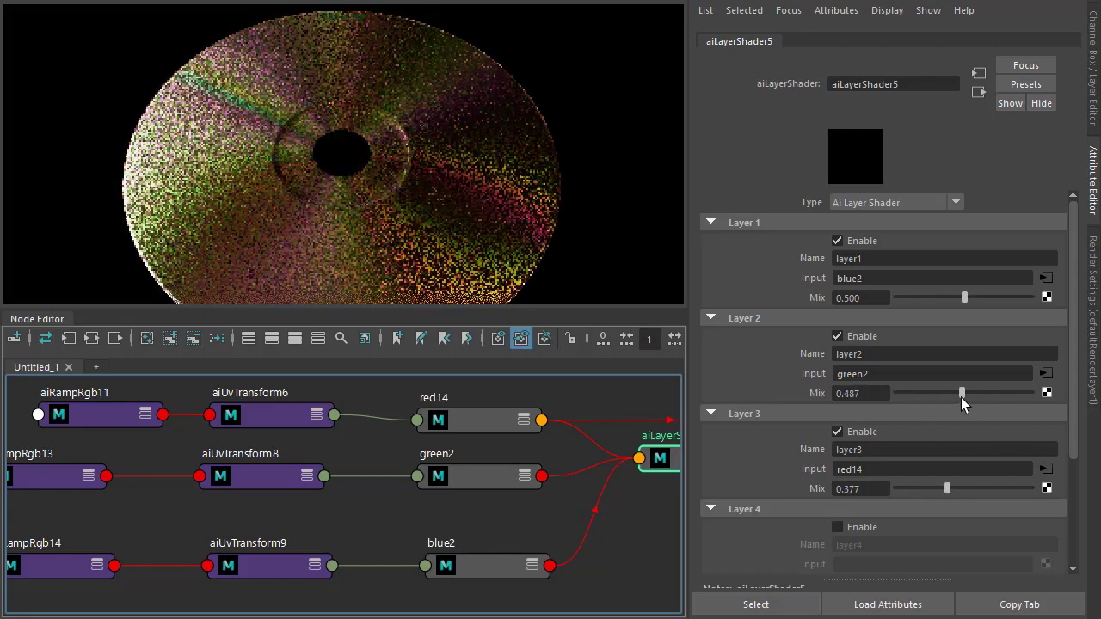